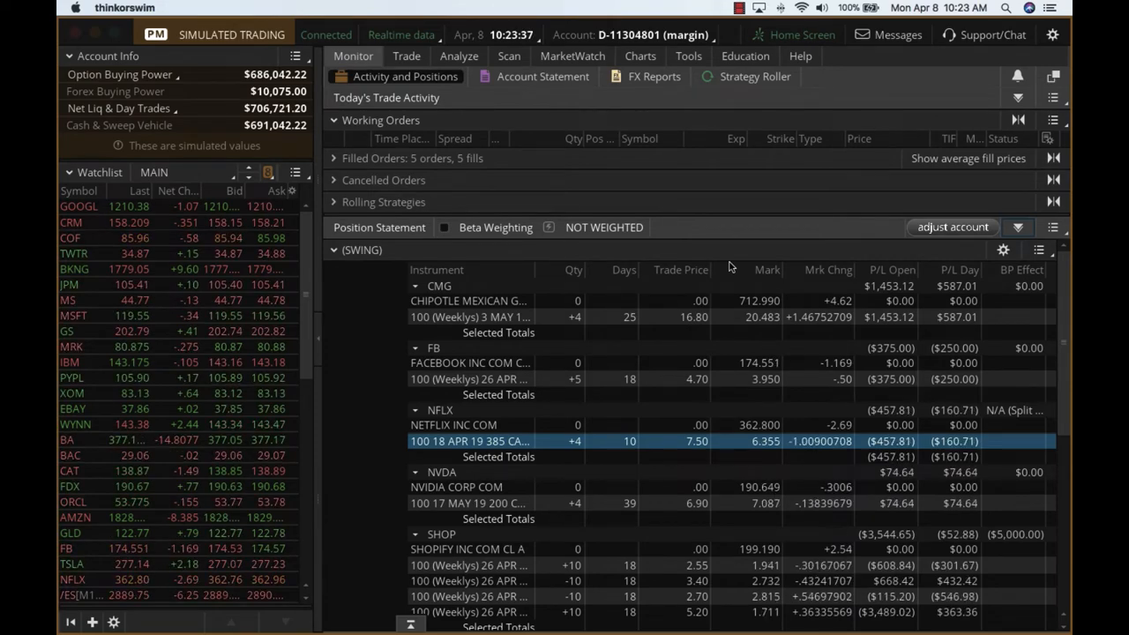
{"action": "mouse_move", "coordinate": [707, 314]}
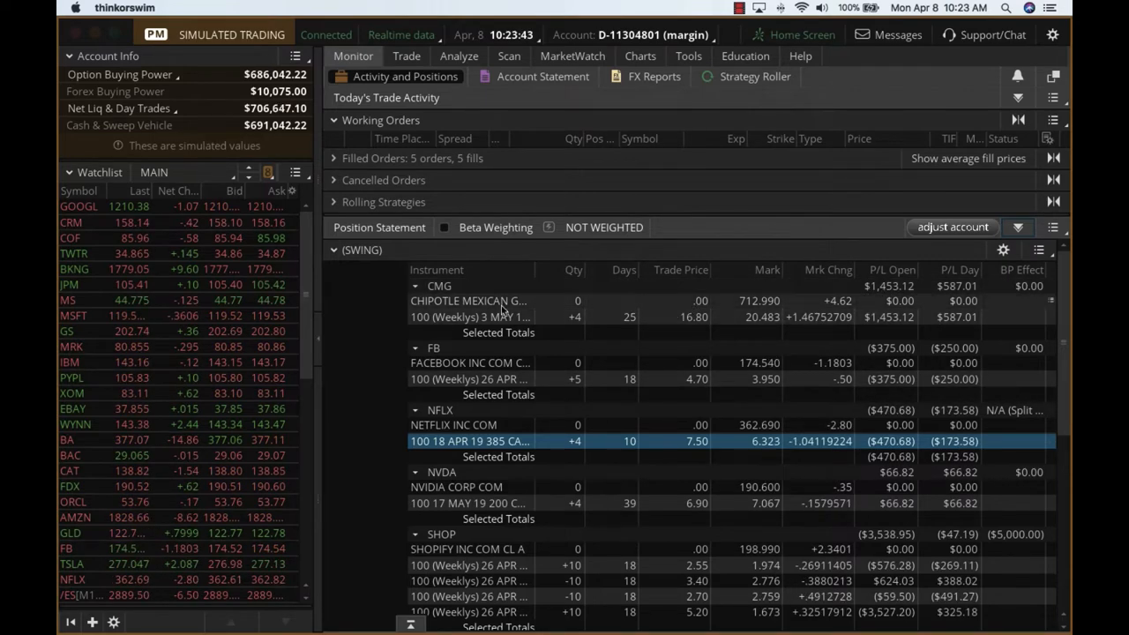
{"action": "mouse_move", "coordinate": [503, 318]}
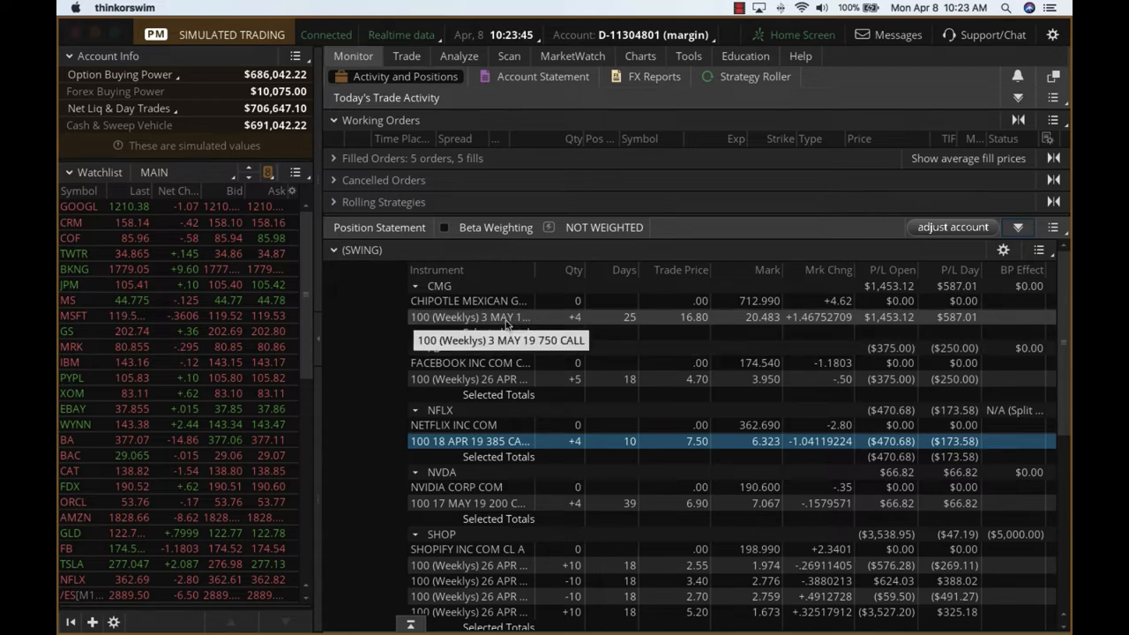
Send the closing order selling 4 CMG 3 MAY 19 750 weekly calls at 20.40.
{"action": "right_click", "coordinate": [476, 318]}
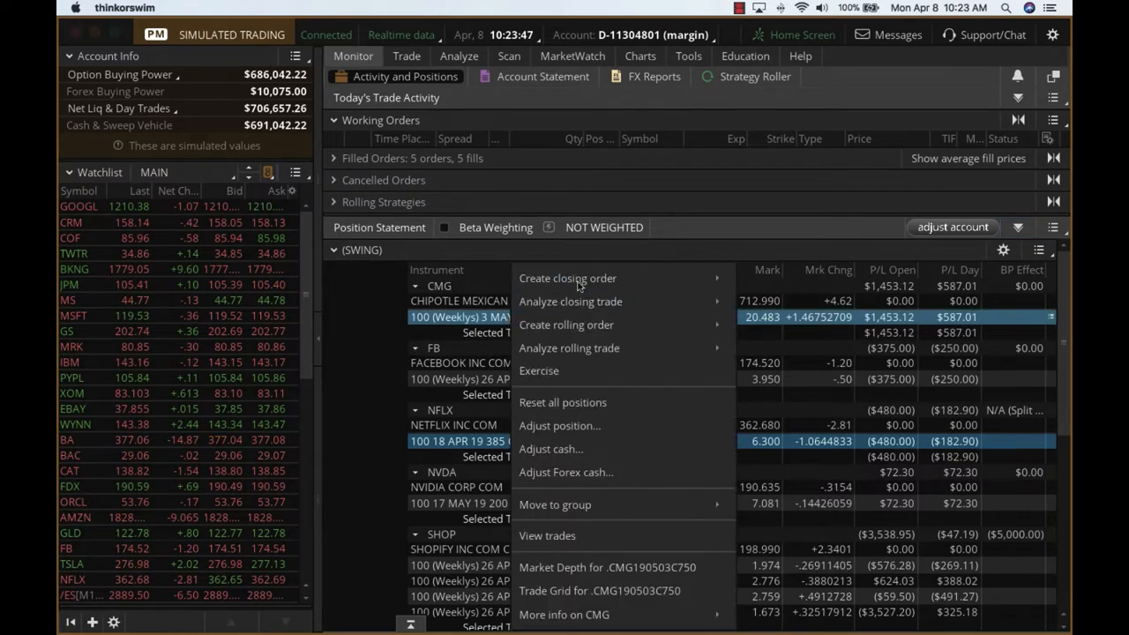
{"action": "mouse_move", "coordinate": [568, 278]}
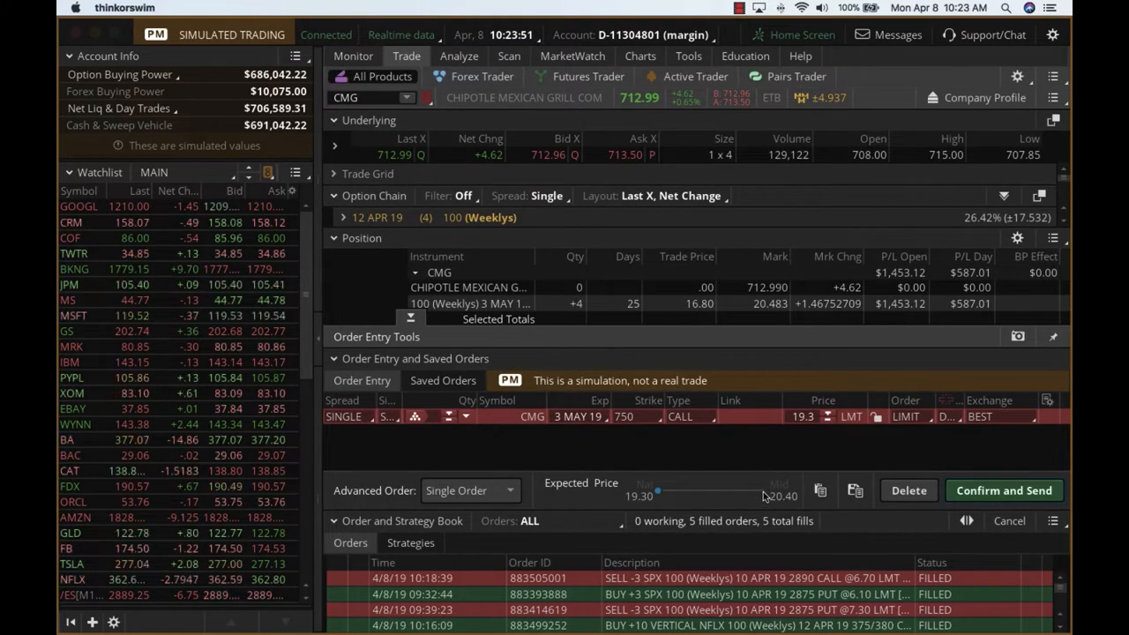
{"action": "left_click", "coordinate": [1004, 491]}
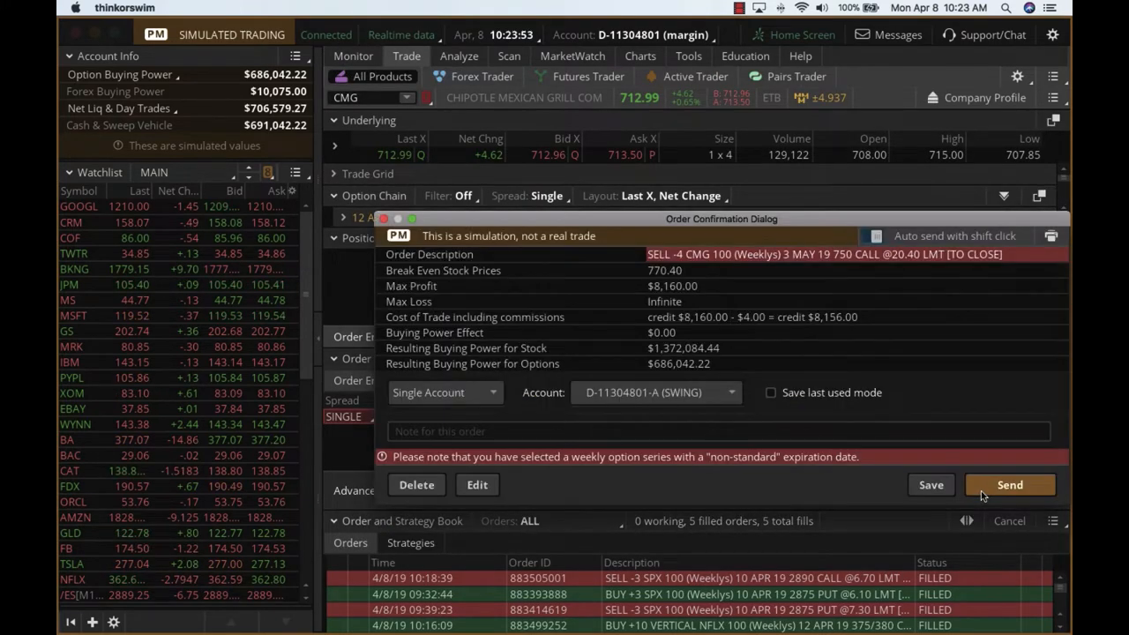
{"action": "left_click", "coordinate": [1009, 484]}
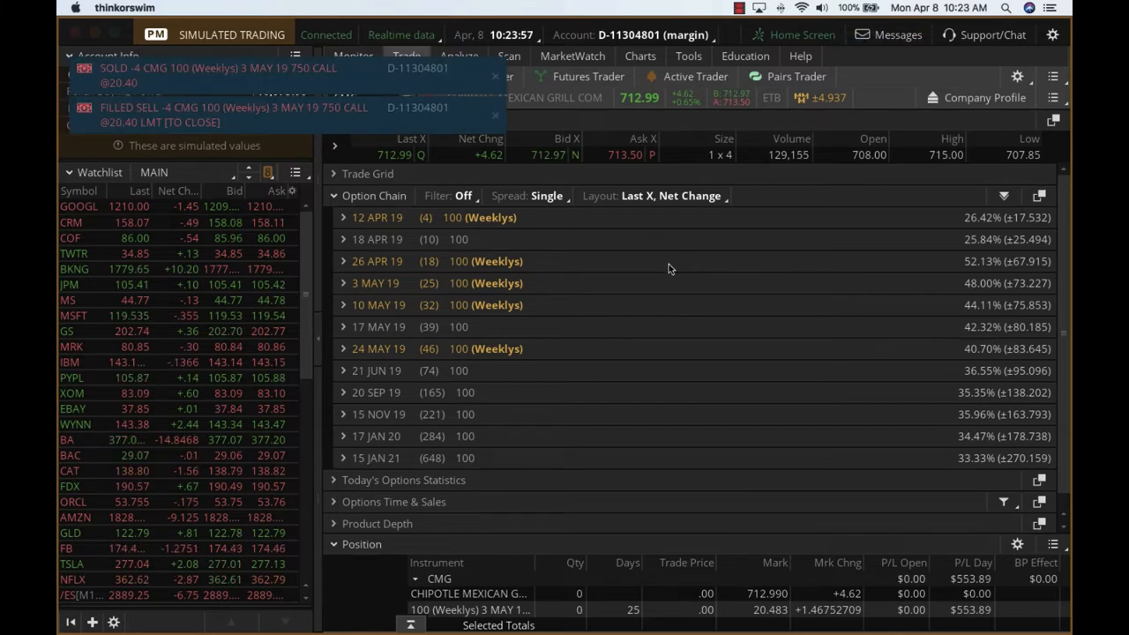
Return to Monitor positions showing the CMG weekly call at quantity 0 with $553.89 day profit.
{"action": "left_click", "coordinate": [360, 54]}
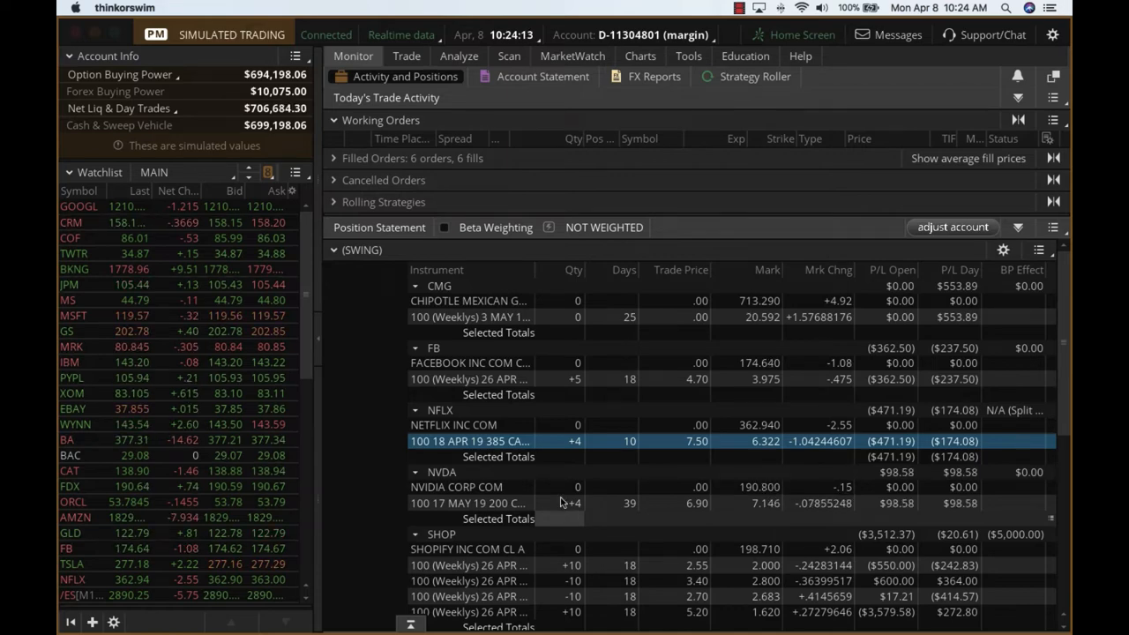
{"action": "mouse_move", "coordinate": [511, 300]}
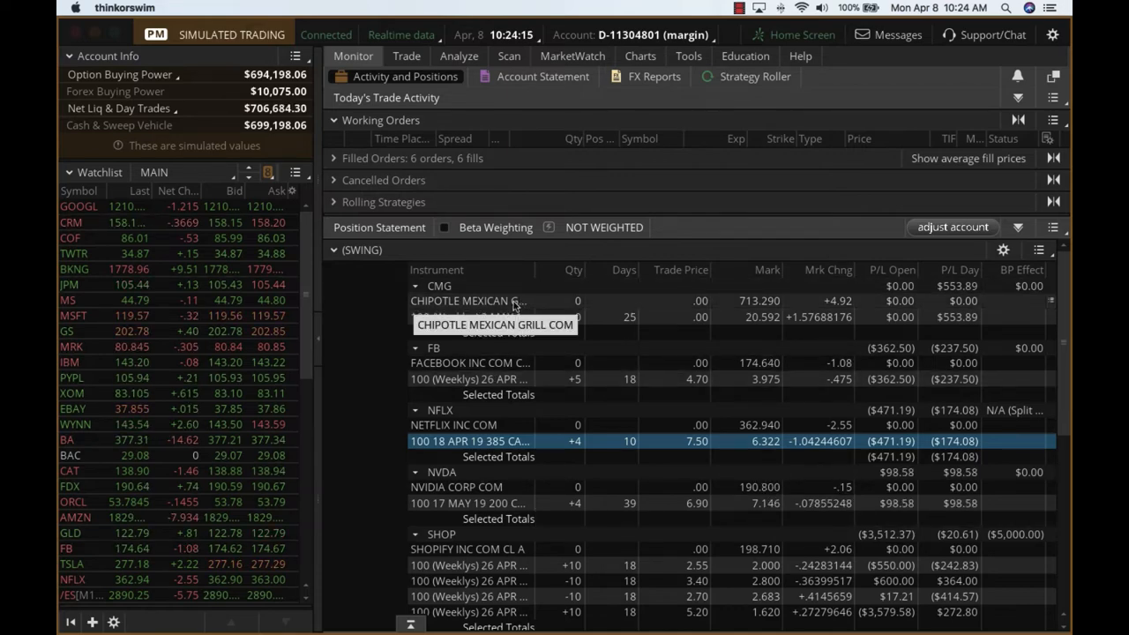